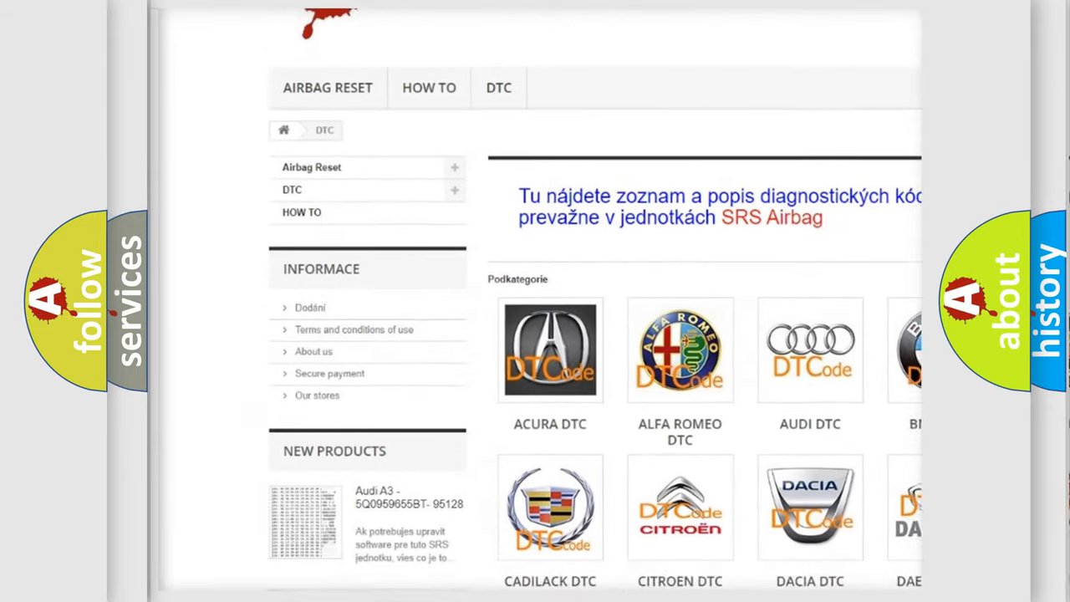
scroll("down", 3)
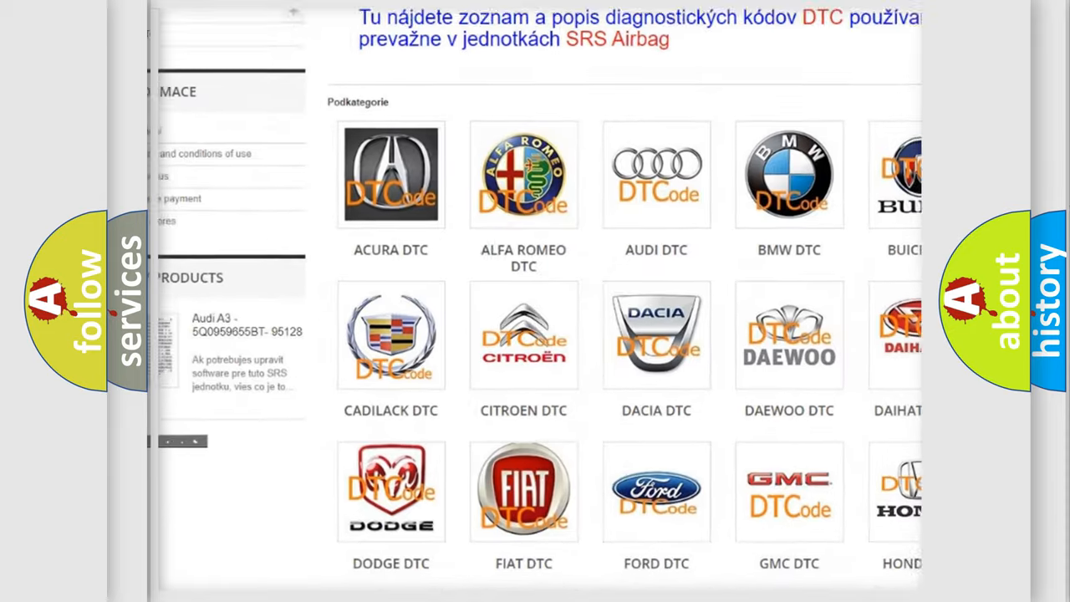
scroll("down", 3)
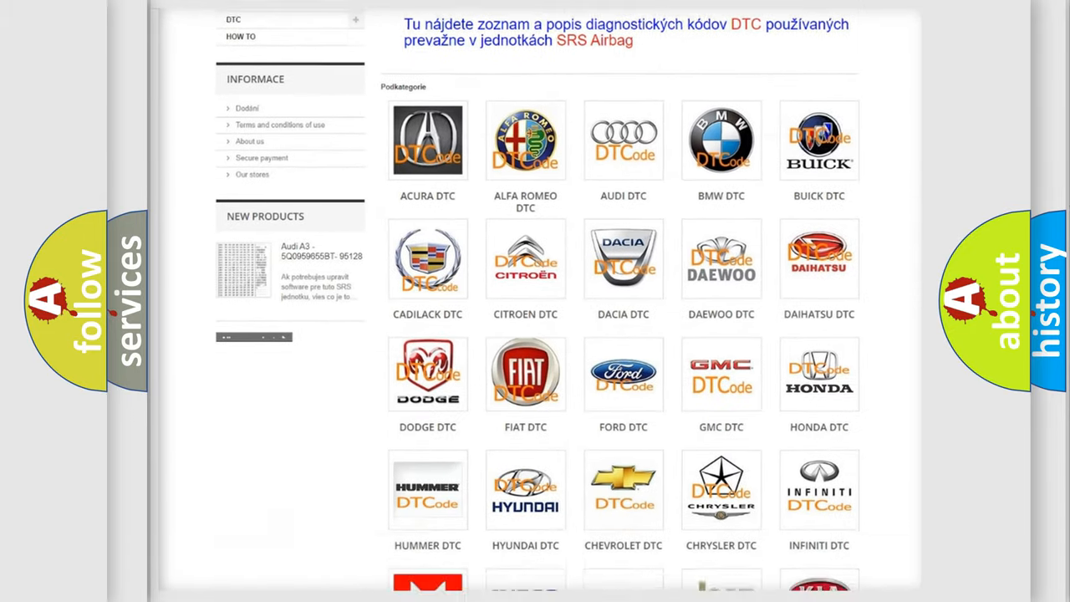
scroll("down", 3)
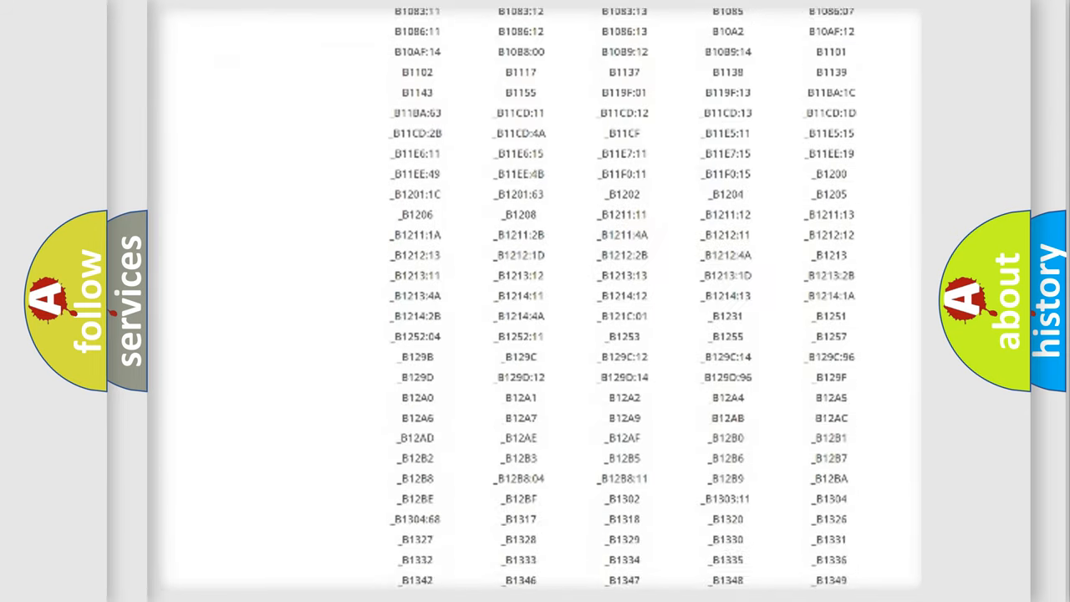
scroll("down", 3)
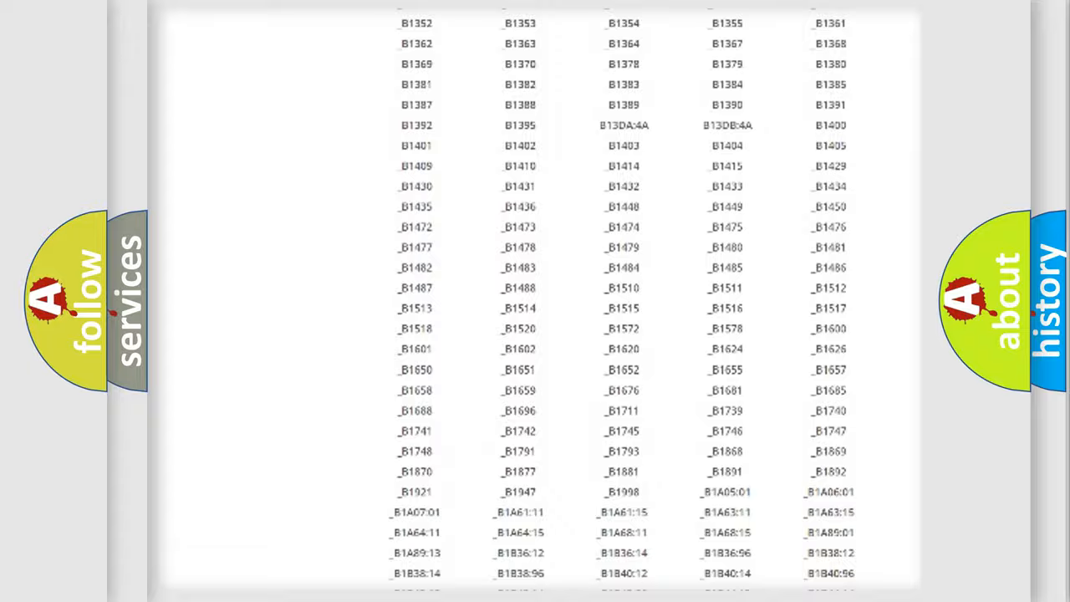